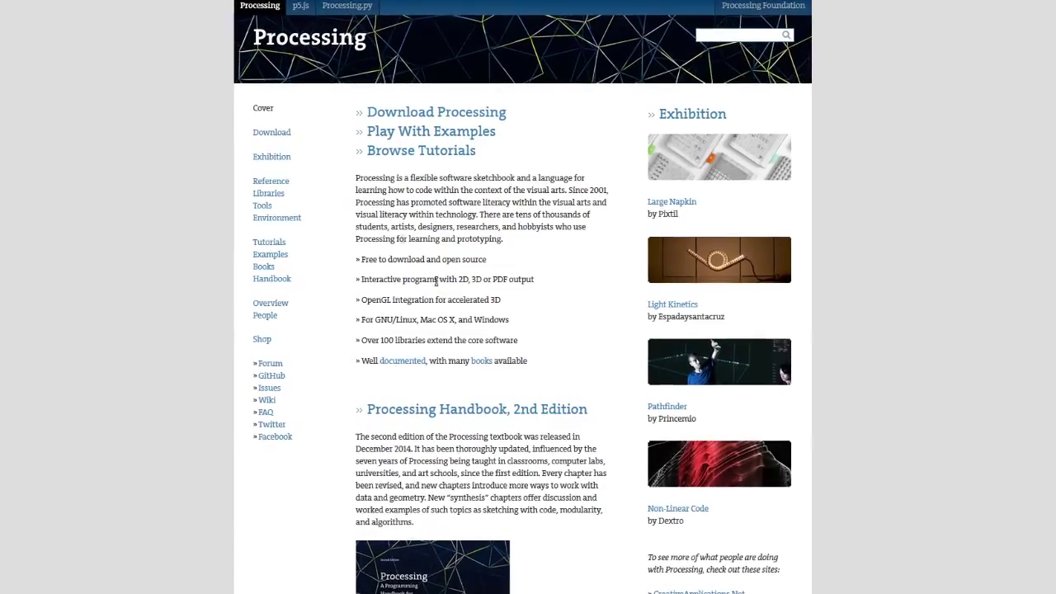
- Reach the Processing download page and its Stable Releases list including 2.2.1
scroll(down, 3)
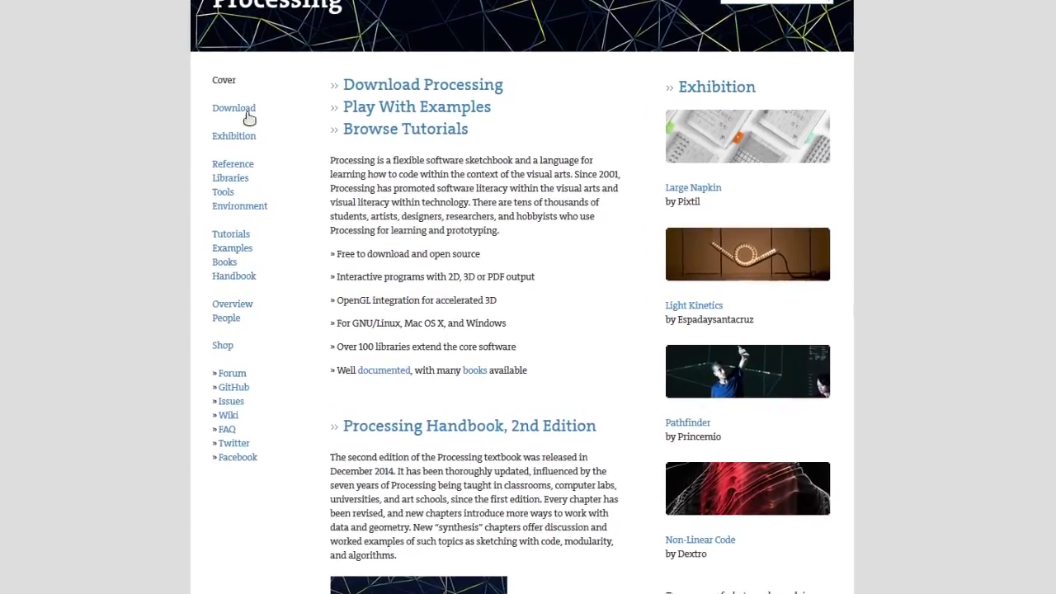
click(234, 109)
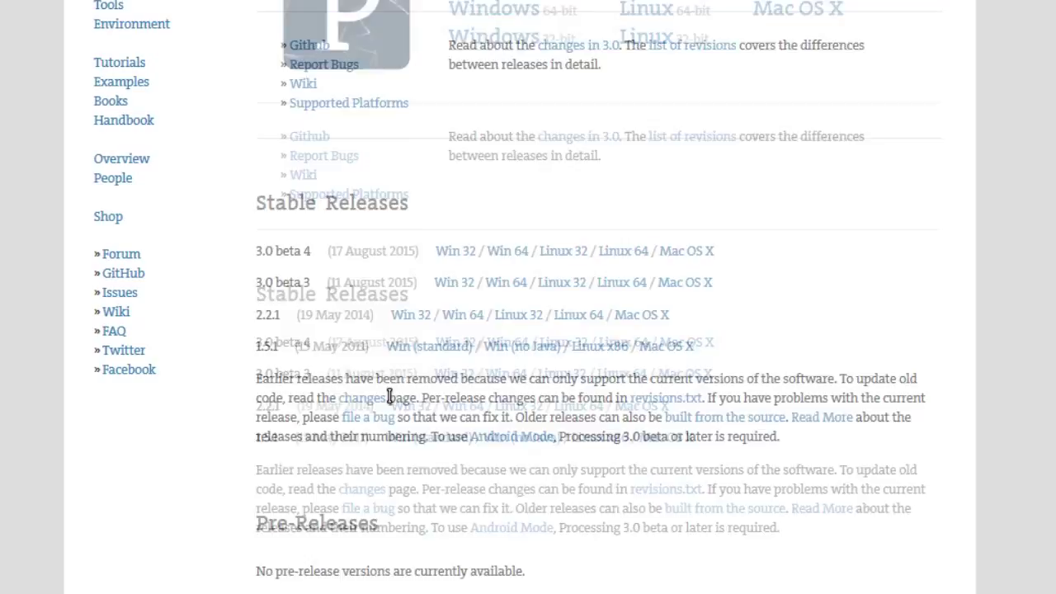
scroll(down, 3)
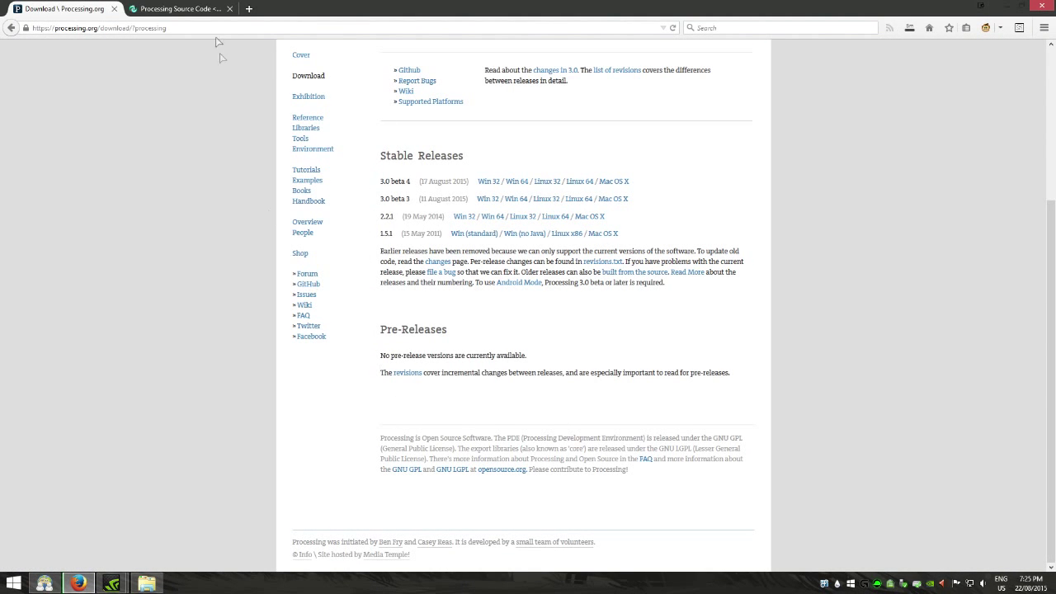
- Download the Processing pixel-sorting source code linked under the island image post
click(173, 8)
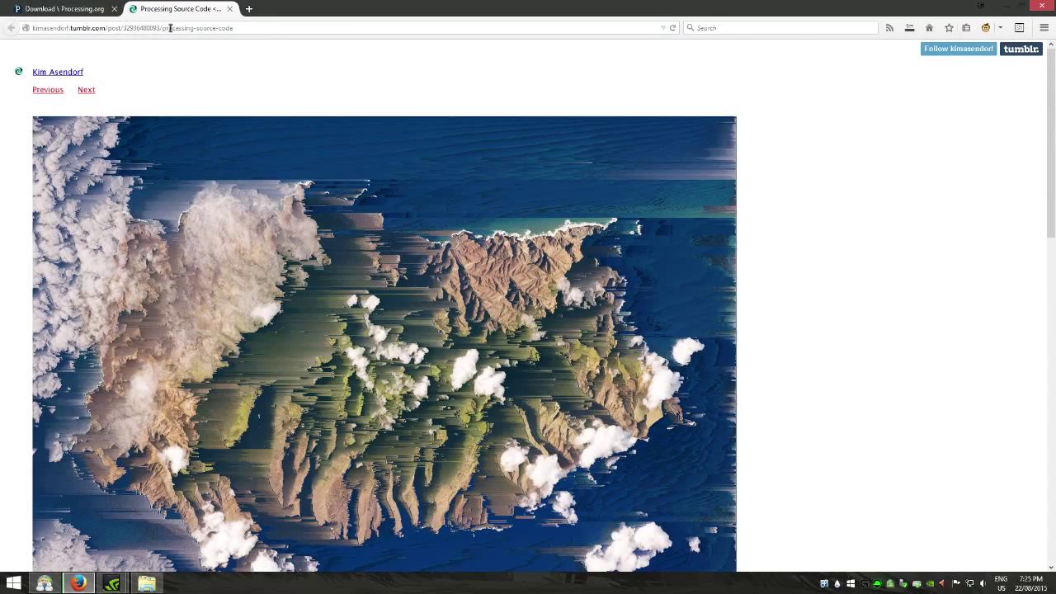
scroll(down, 3)
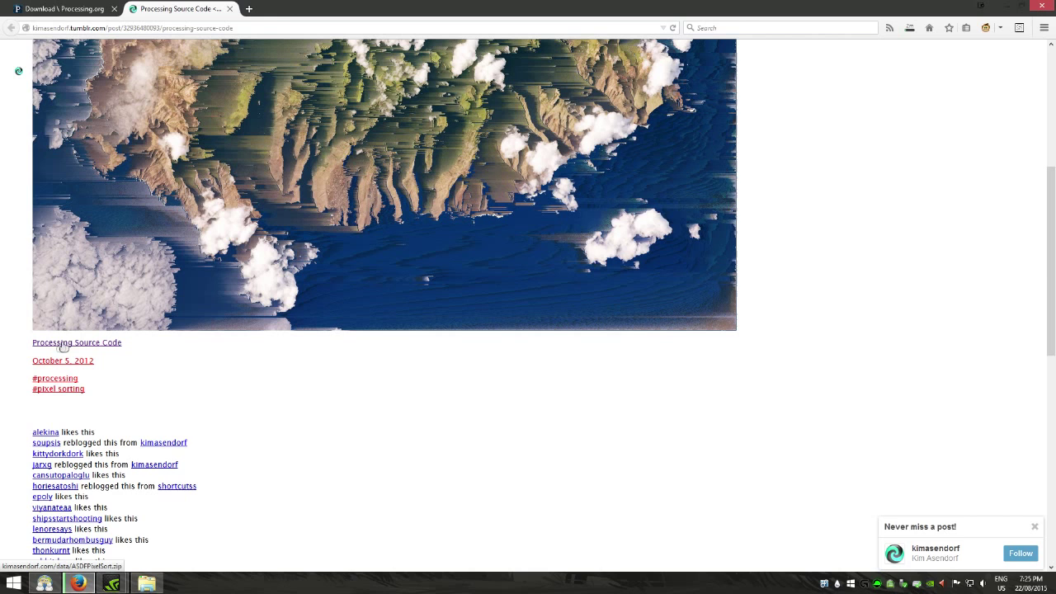
click(63, 564)
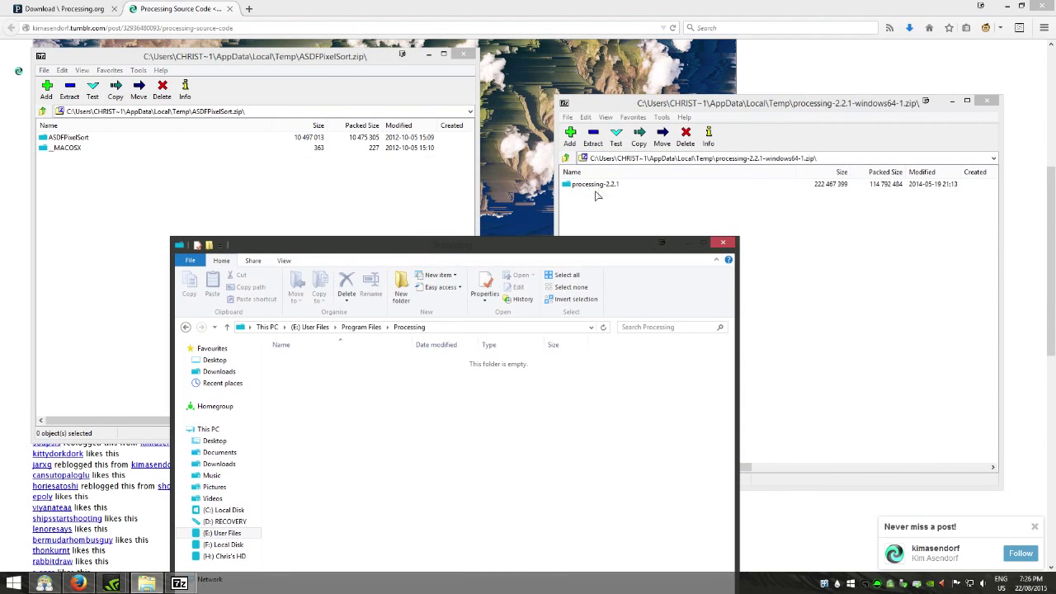
- Extract processing-2.2.1 into Program Files\Processing and launch processing.exe
click(596, 185)
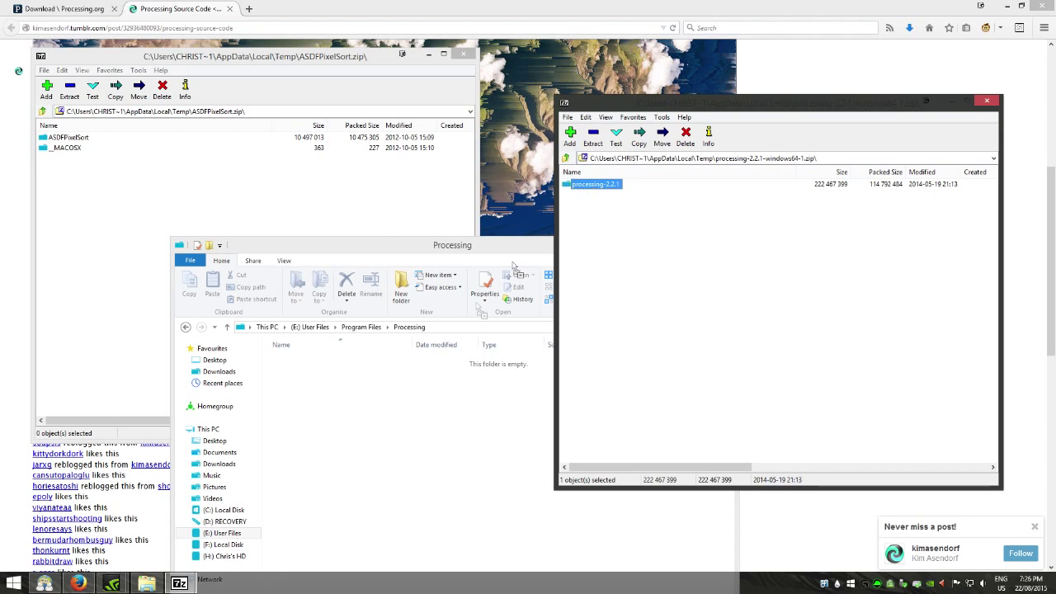
click(594, 135)
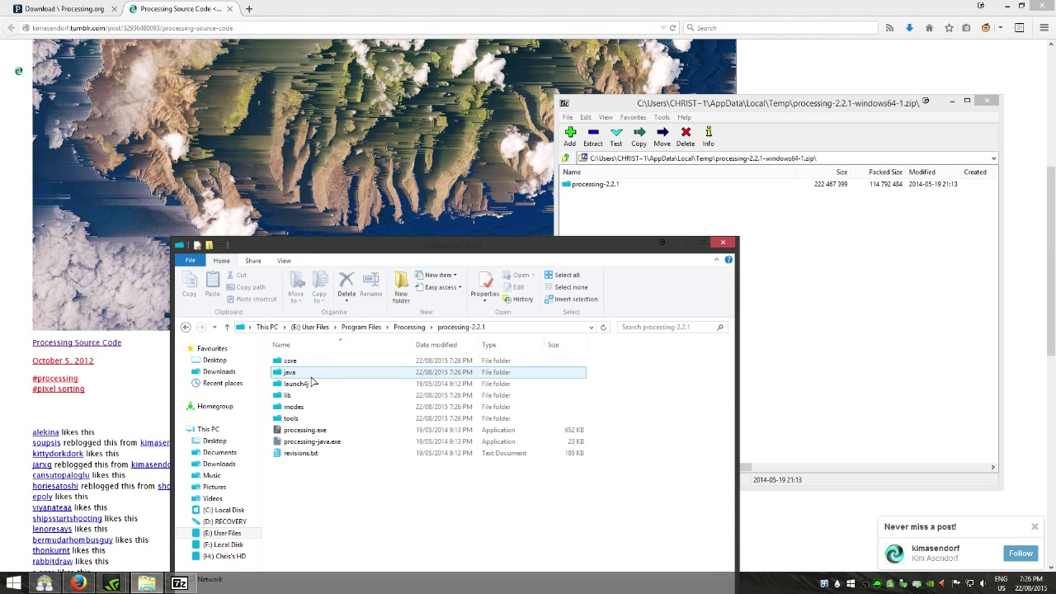
click(305, 429)
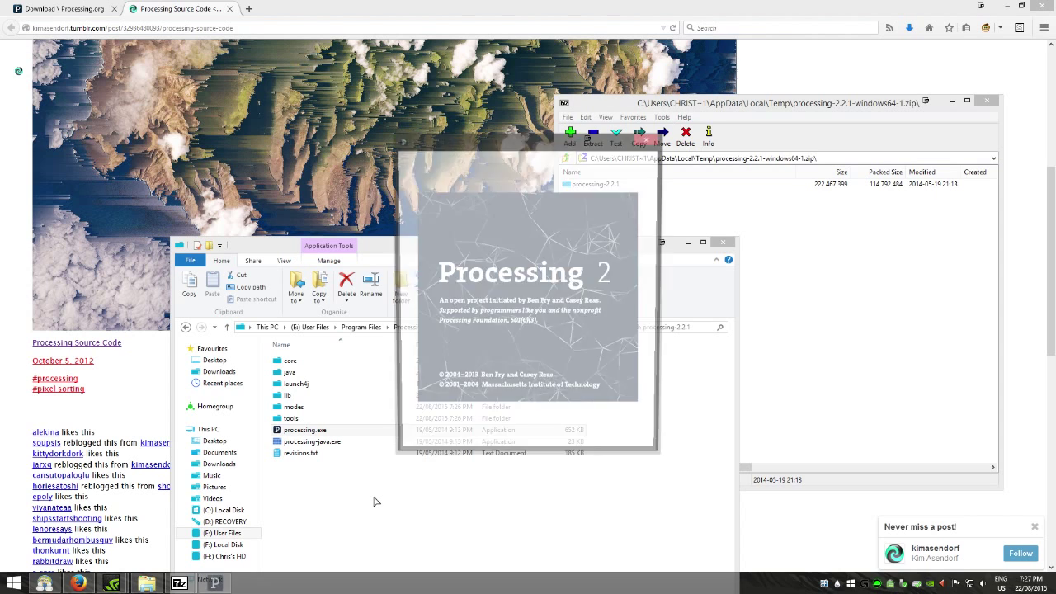
click(419, 155)
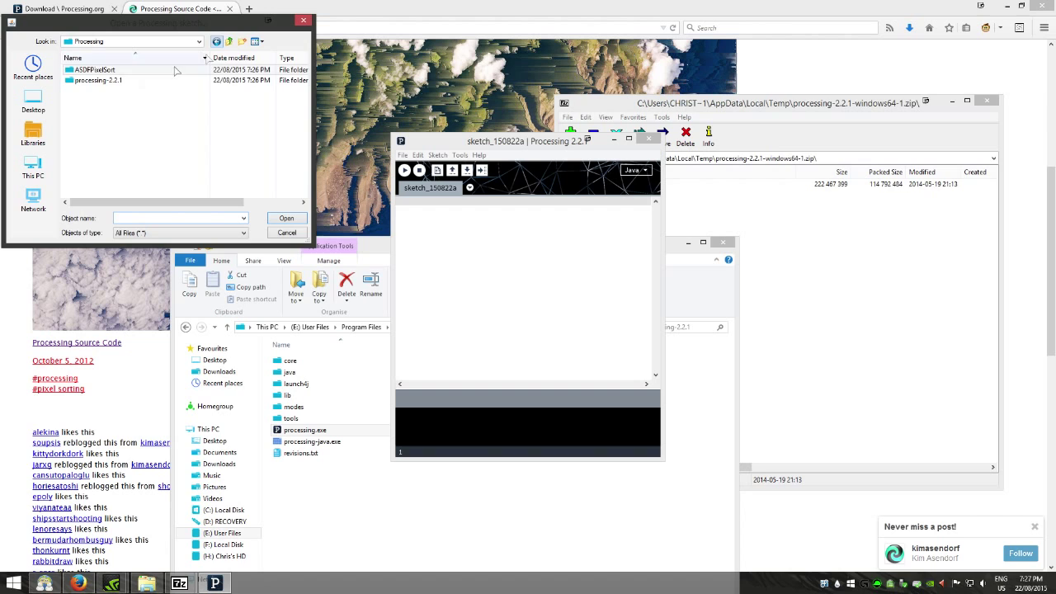
- Browse the Open dialog into the ASDFPixelSort folder under Program Files\Processing
click(99, 79)
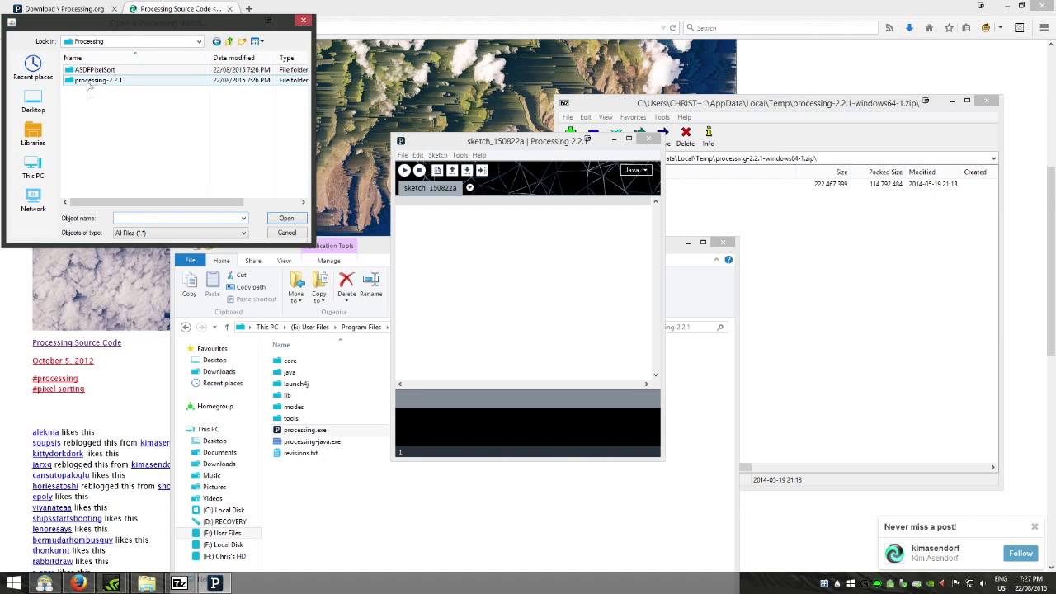
double_click(94, 69)
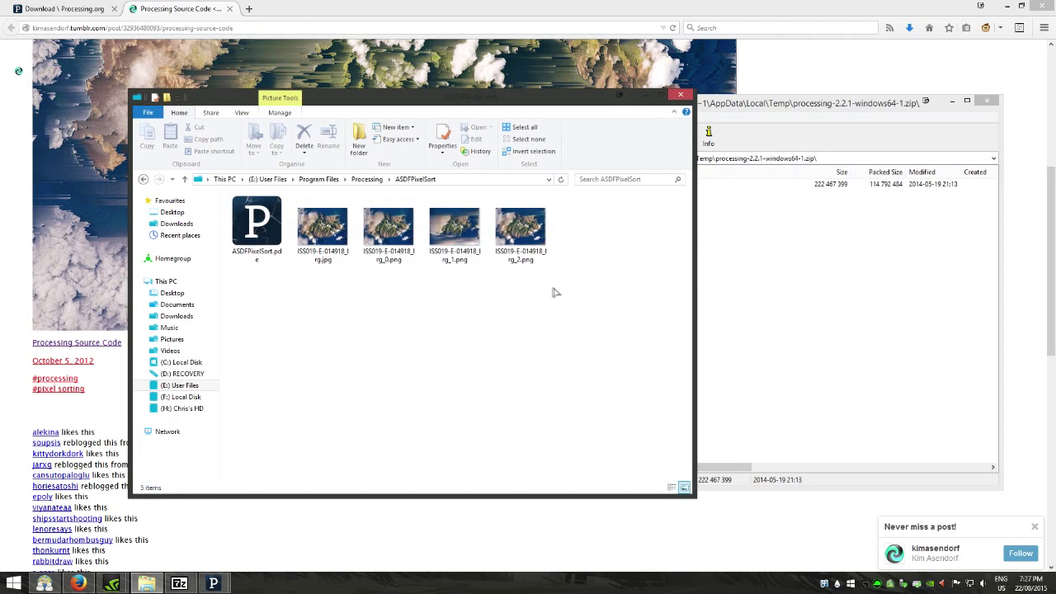
- Load ASDFPixelSort.pde into Processing from its folder of island images
click(323, 228)
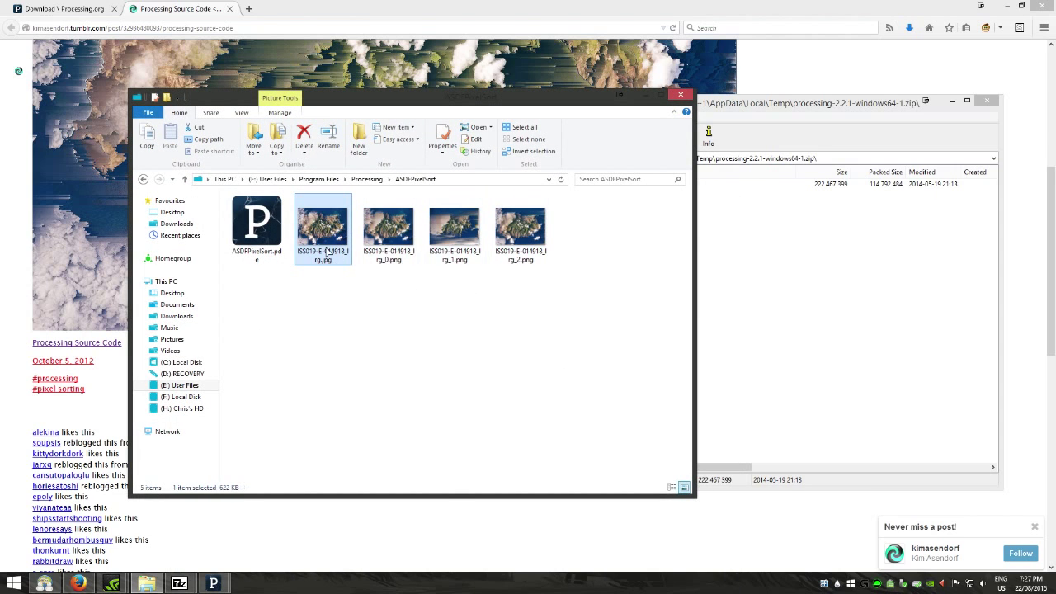
double_click(323, 223)
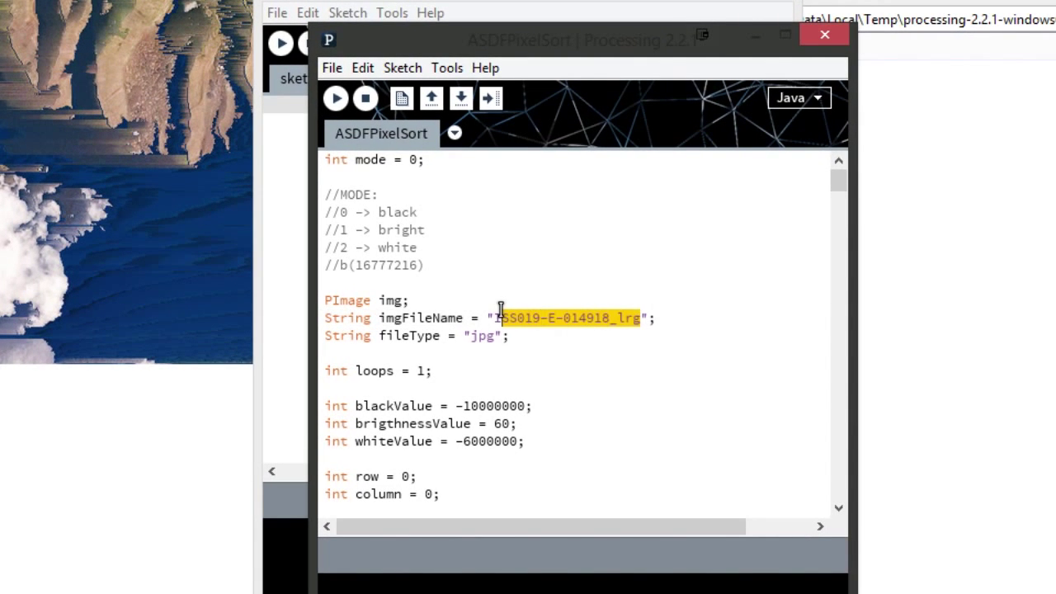
mouse_move(585, 401)
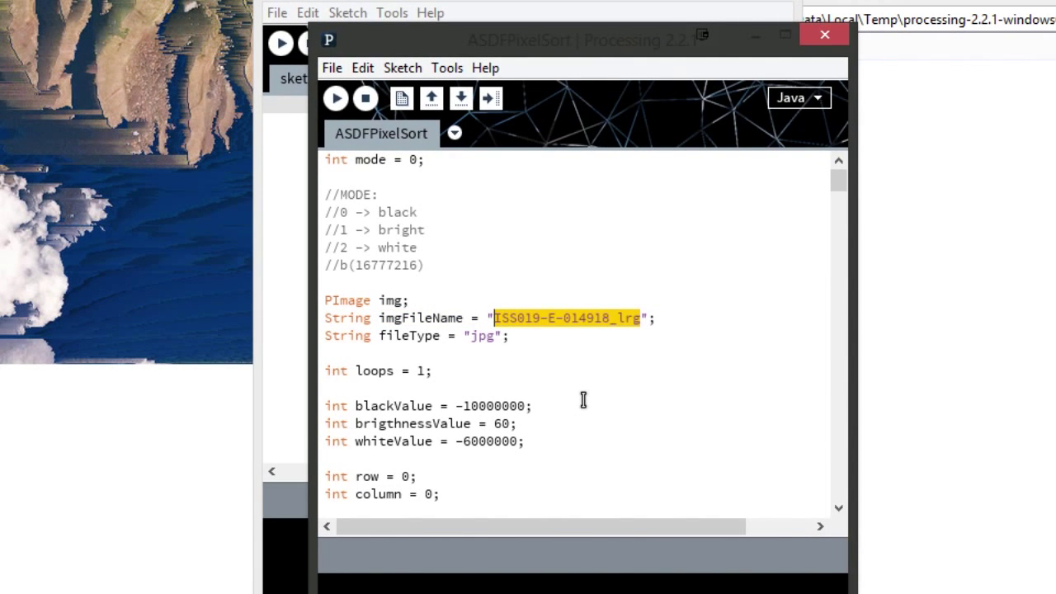
- Replace the imgFileName string with "pic", keeping the jpg file type
text(pic)
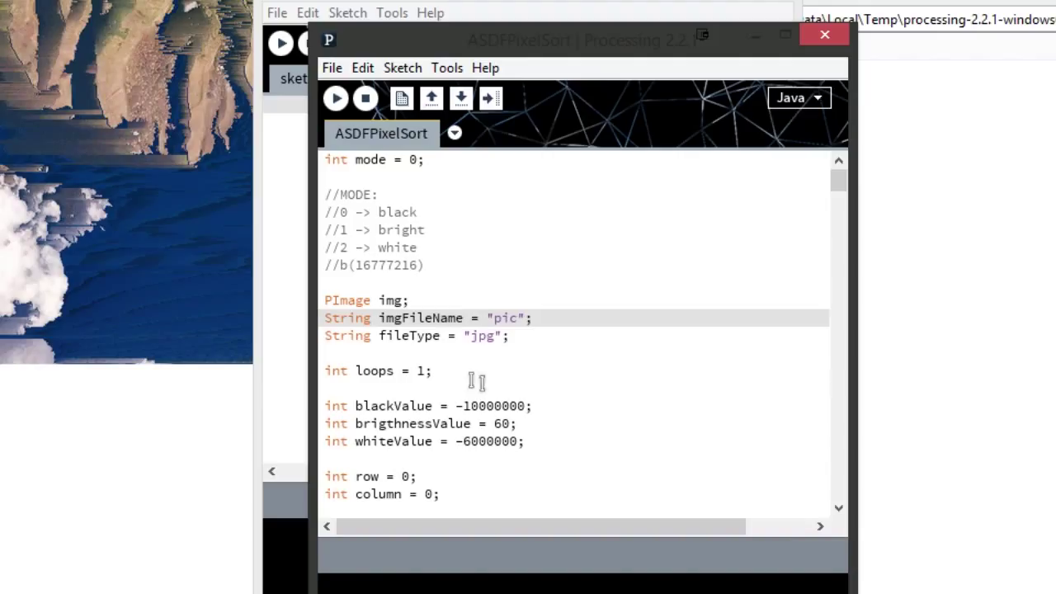
double_click(485, 335)
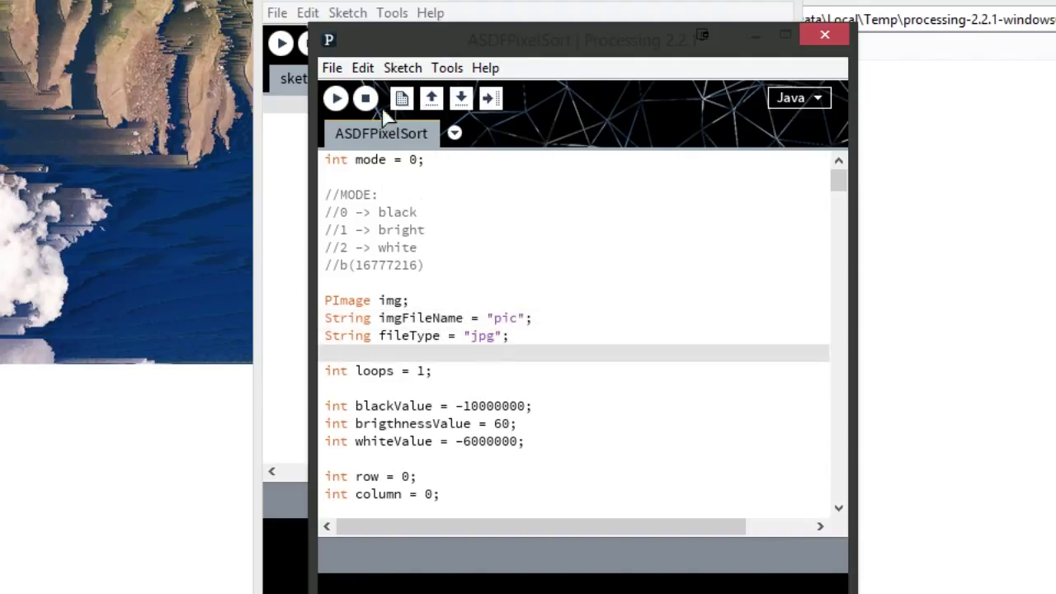
mouse_move(422, 195)
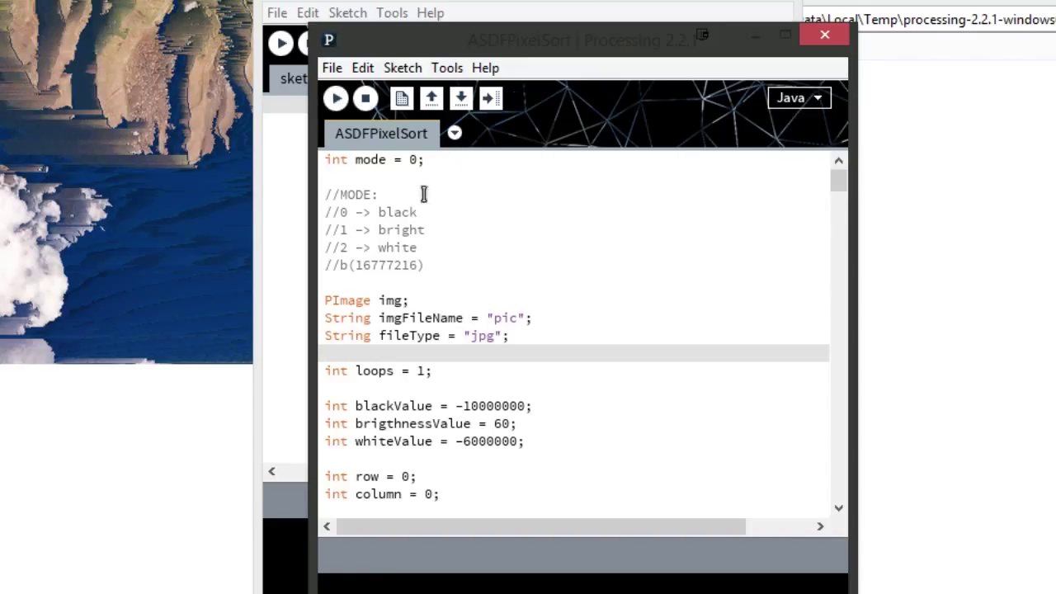
- Run the pixel sort with mode 1 (bright), then again with mode 2 (white)
click(338, 158)
text(1)
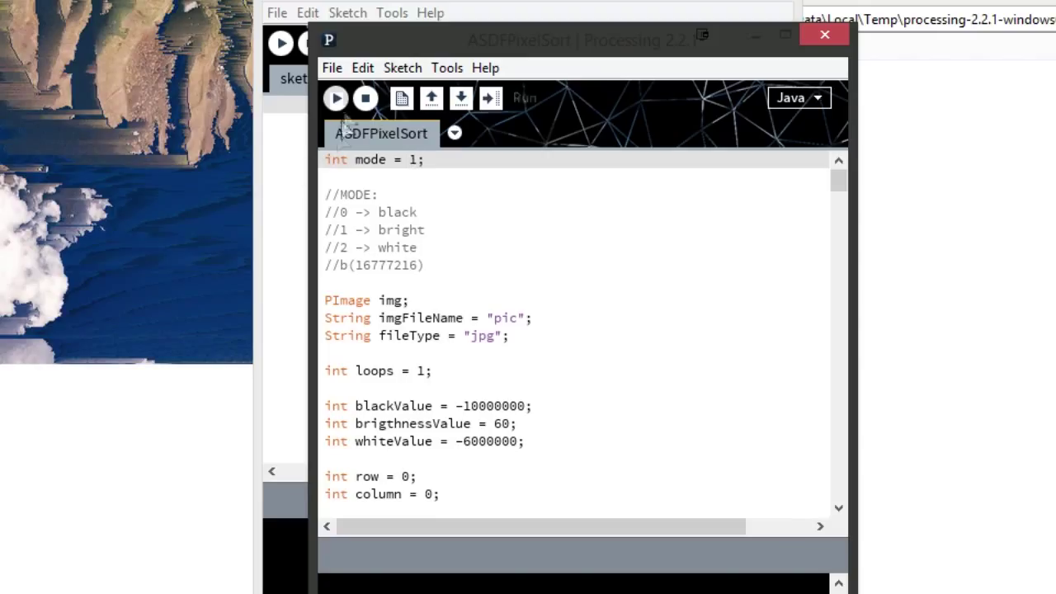
click(336, 98)
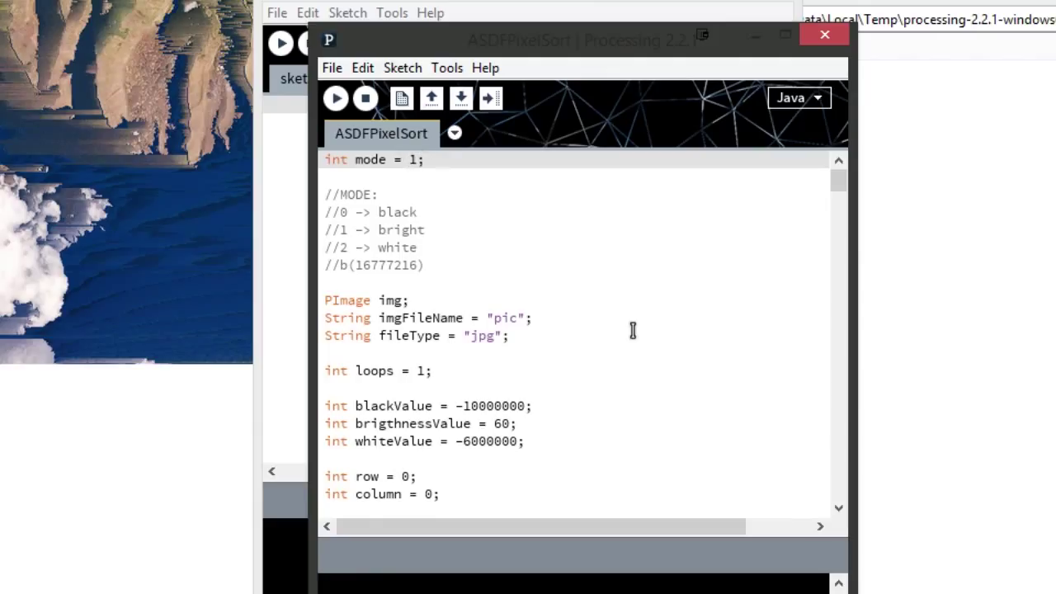
text(2)
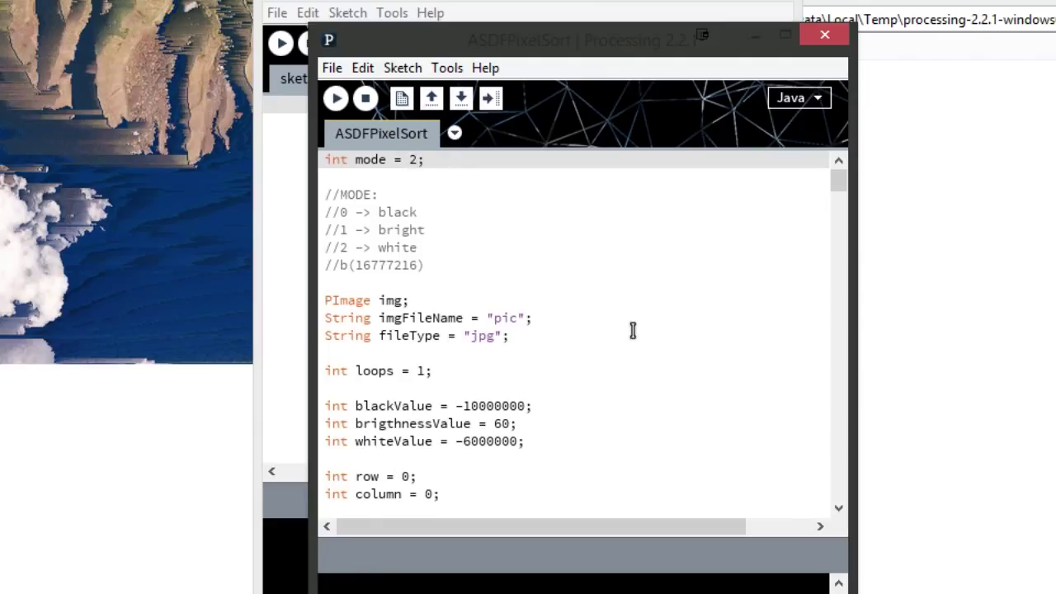
click(335, 97)
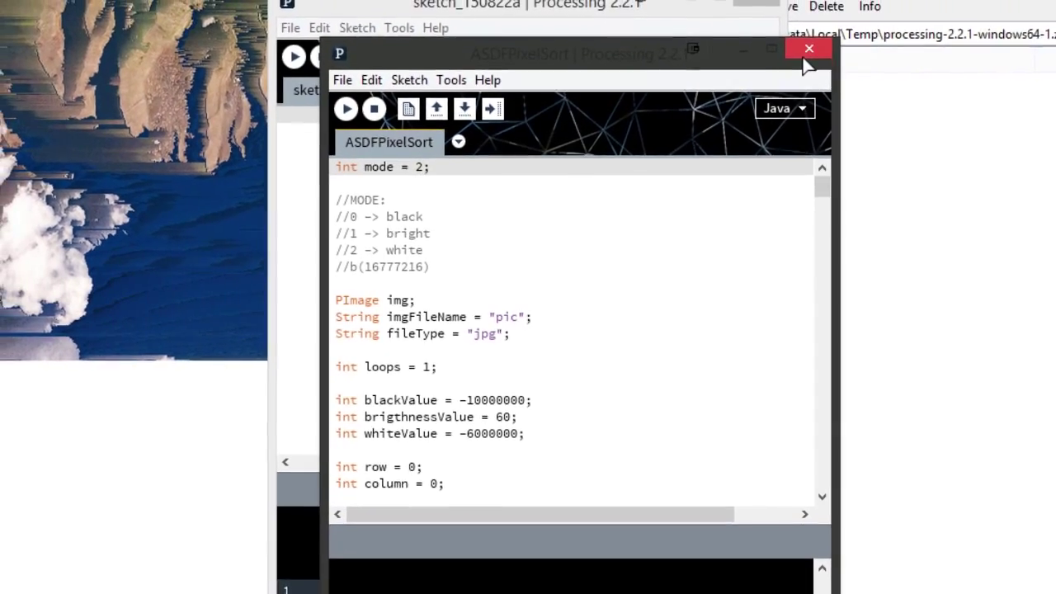
- Close the sketch and discard its unsaved changes
click(809, 47)
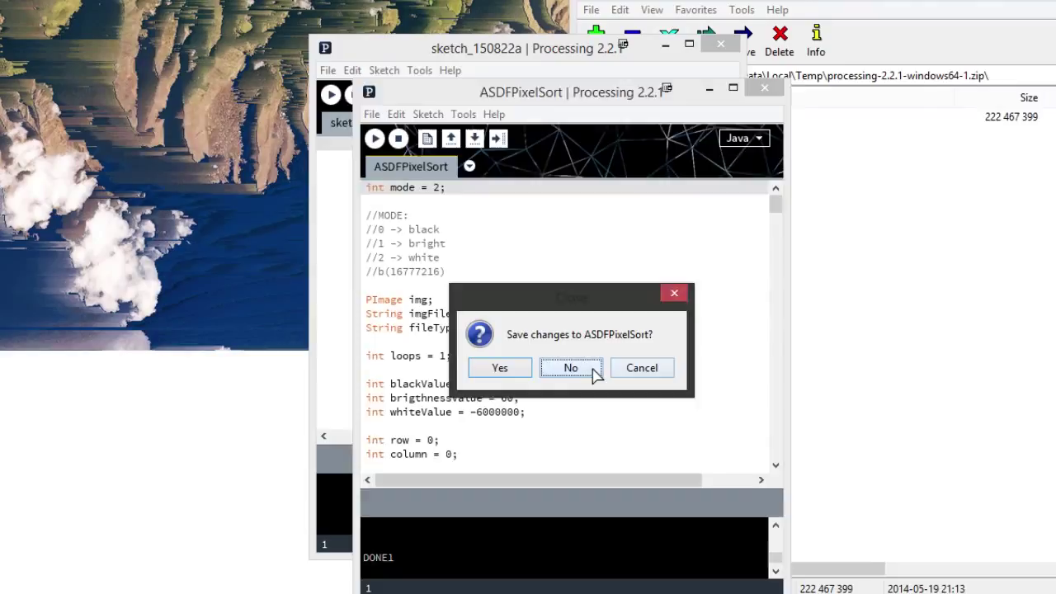
click(571, 366)
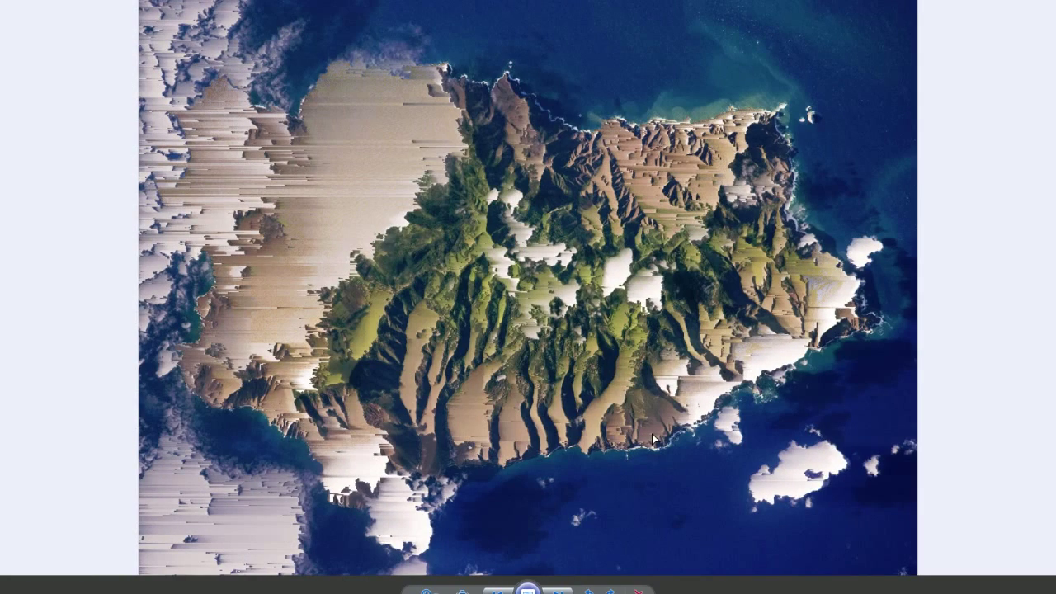
mouse_move(472, 404)
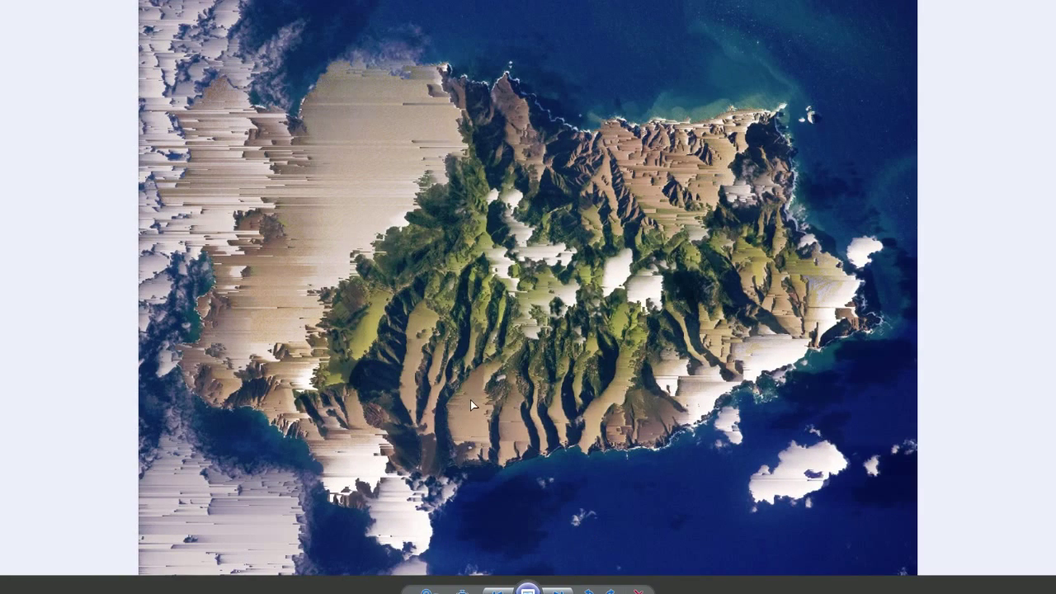